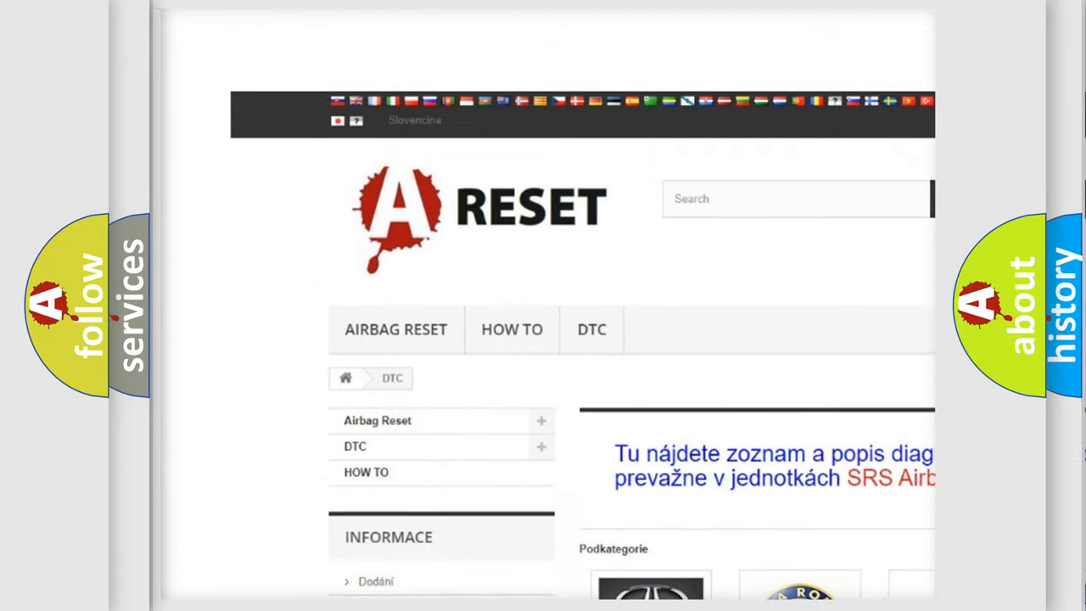
{"action": "scroll", "scroll_direction": "down", "scroll_amount": 3}
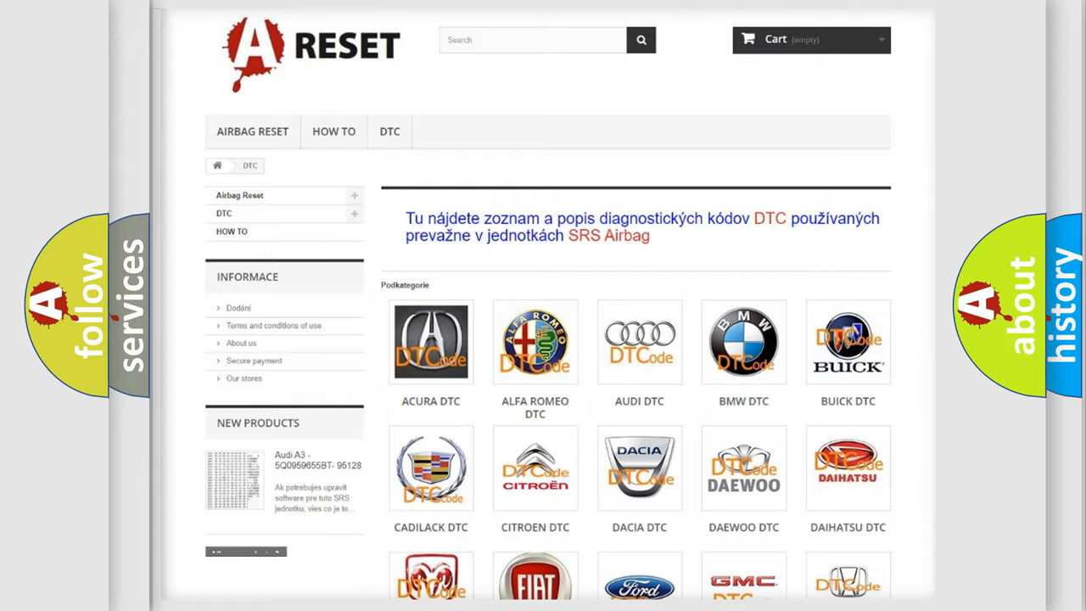
{"action": "scroll", "scroll_direction": "down", "scroll_amount": 3}
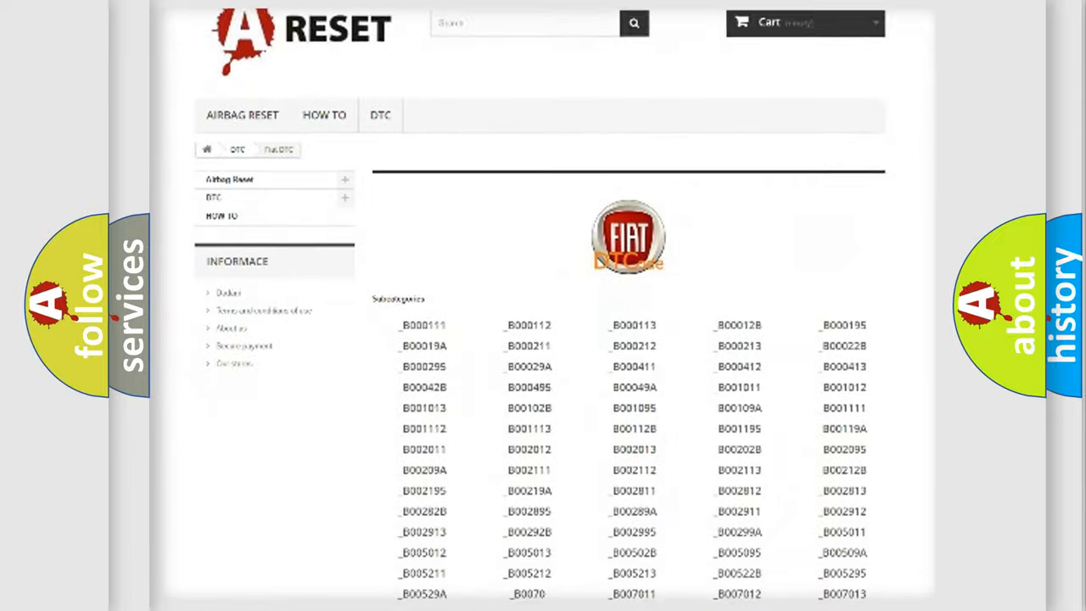
{"action": "scroll", "scroll_direction": "down", "scroll_amount": 3}
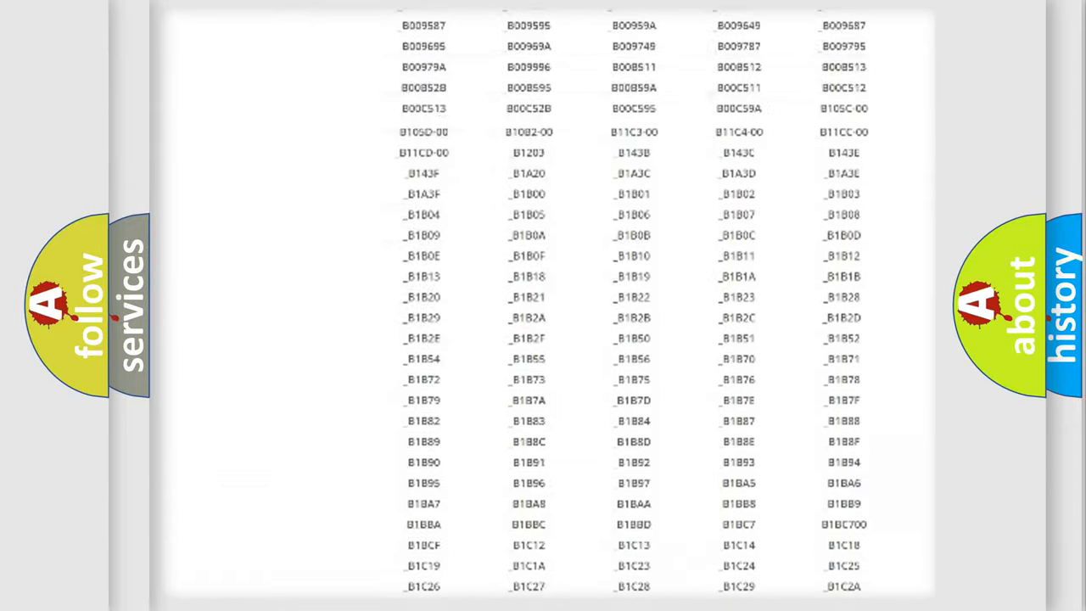
{"action": "scroll", "scroll_direction": "up", "scroll_amount": 3}
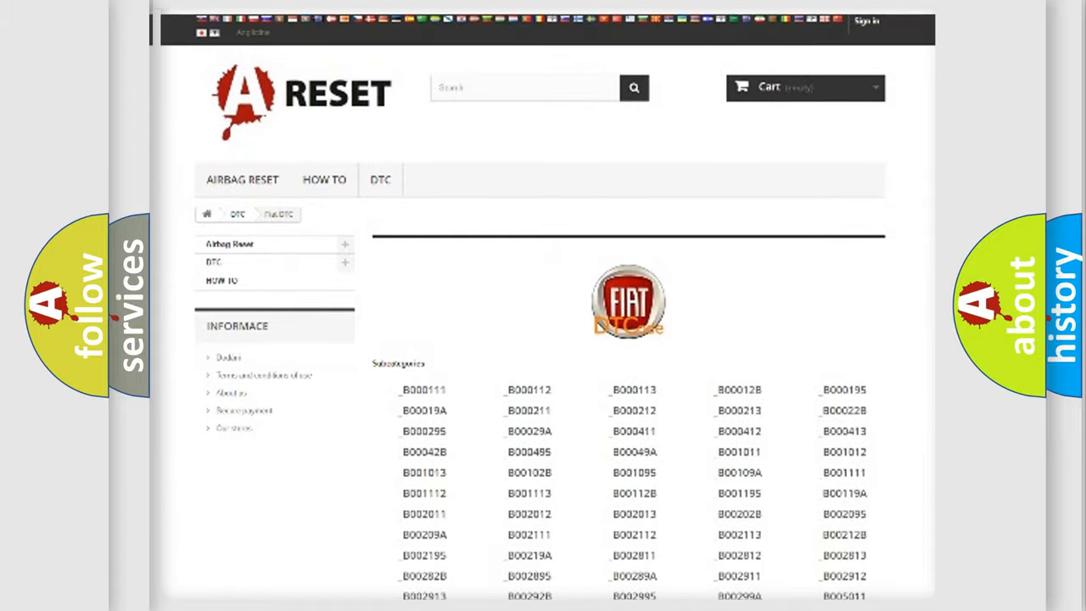